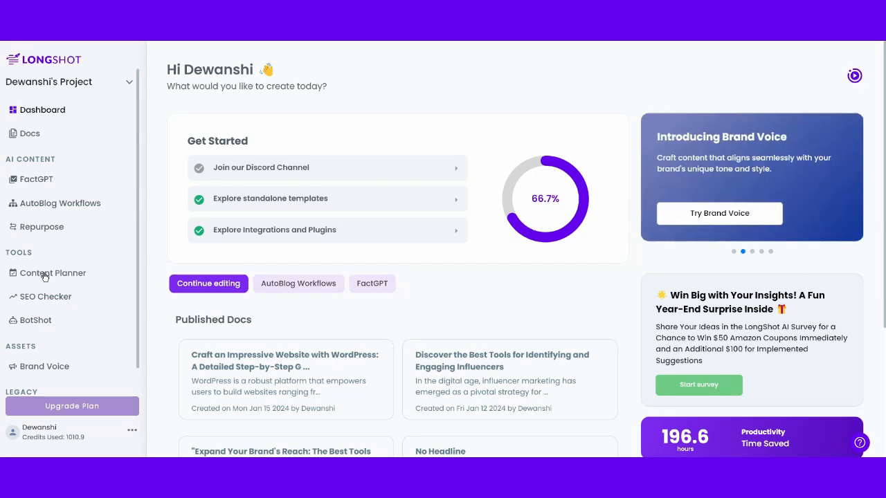
{"action": "mouse_move", "coordinate": [69, 279]}
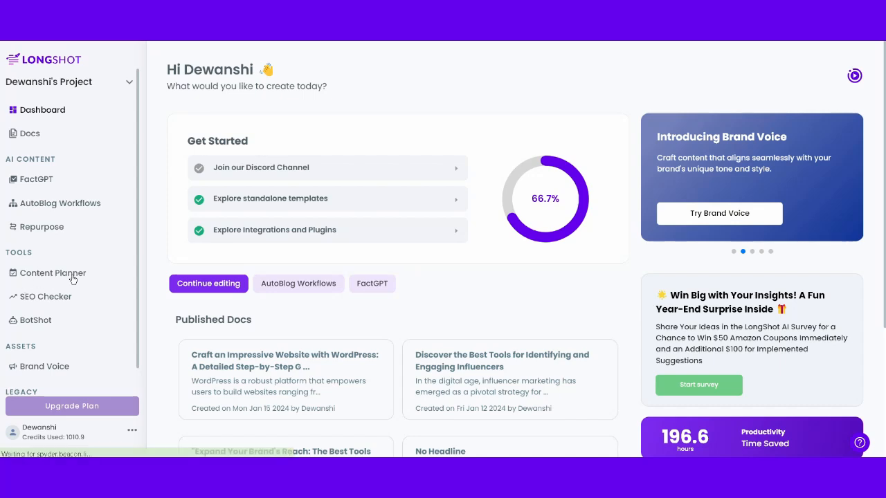
Switch from the dashboard to the Content Planner tool in the sidebar
{"action": "left_click", "coordinate": [53, 273]}
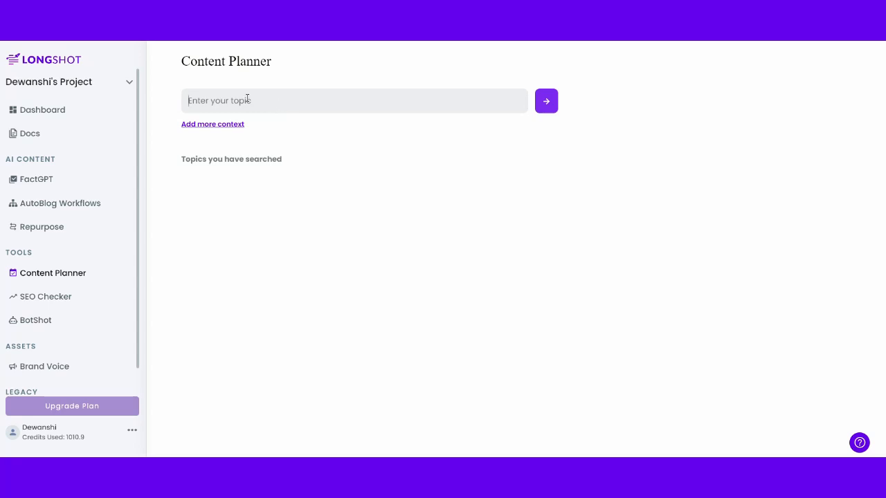
Enter 'Top AI Tools' as the Content Planner topic without submitting it
{"action": "type", "text": "op AI"}
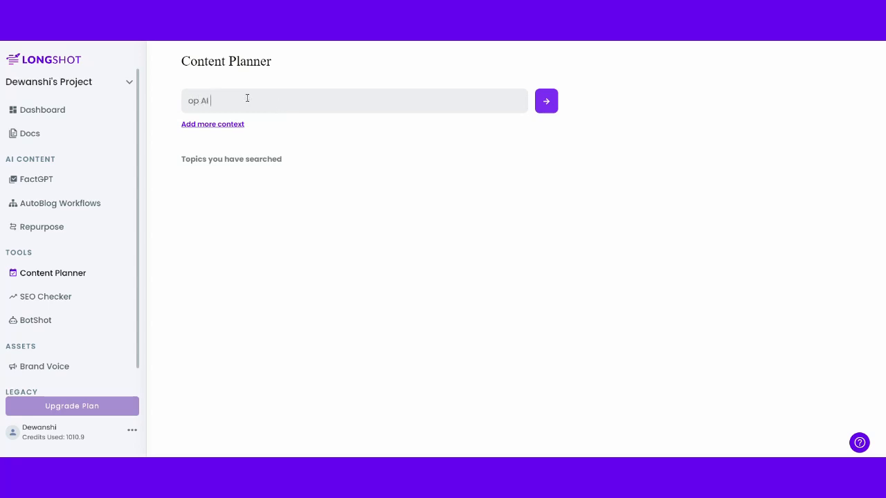
{"action": "type", "text": "Tools"}
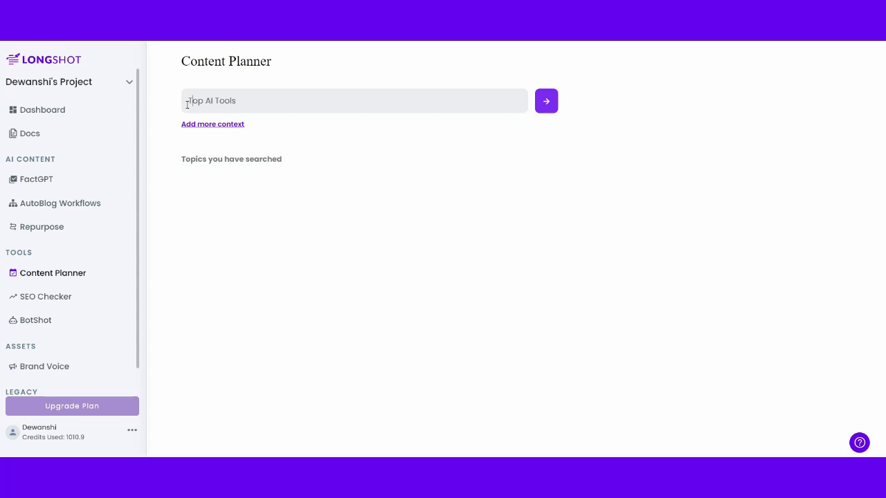
{"action": "mouse_move", "coordinate": [297, 131]}
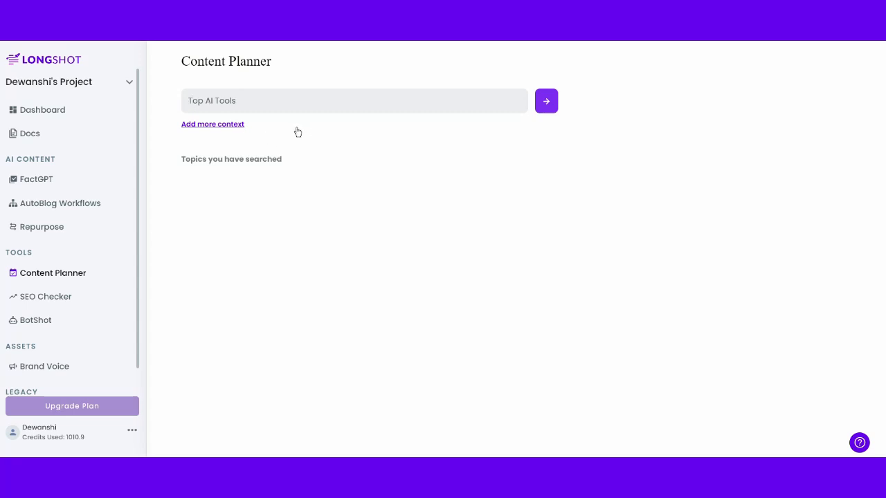
{"action": "mouse_move", "coordinate": [201, 132]}
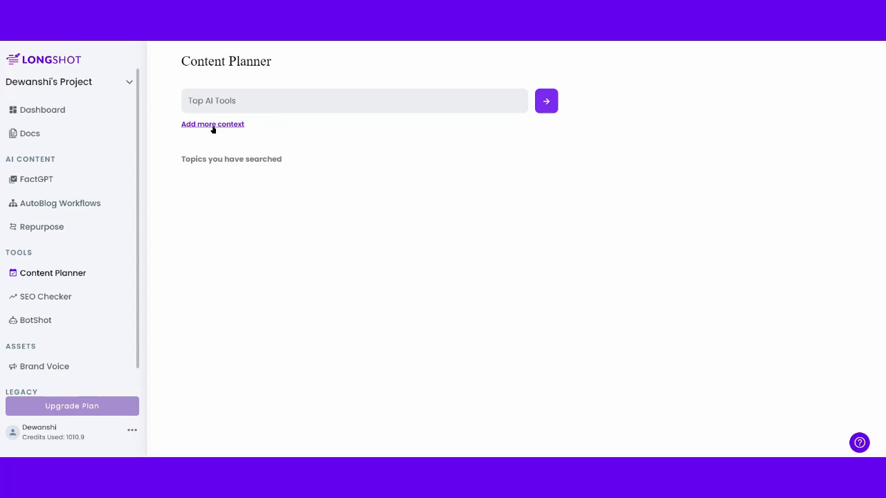
Add audience 'Marketers, Founders' and context 'Be specific about AI tools for founders and marketers'
{"action": "left_click", "coordinate": [213, 125]}
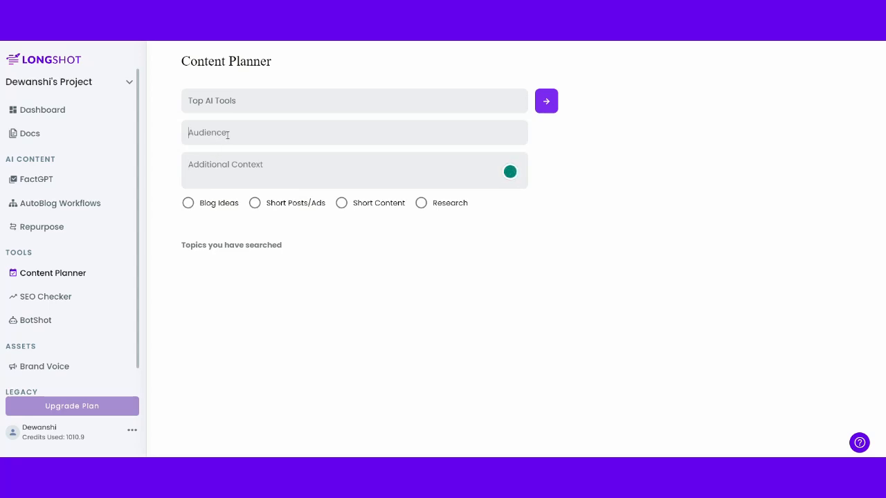
{"action": "type", "text": "Mo"}
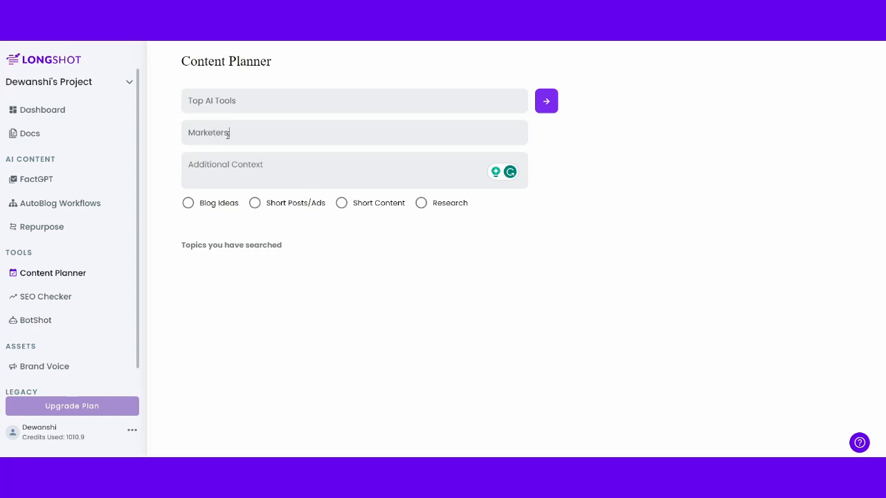
{"action": "type", "text": "Founders"}
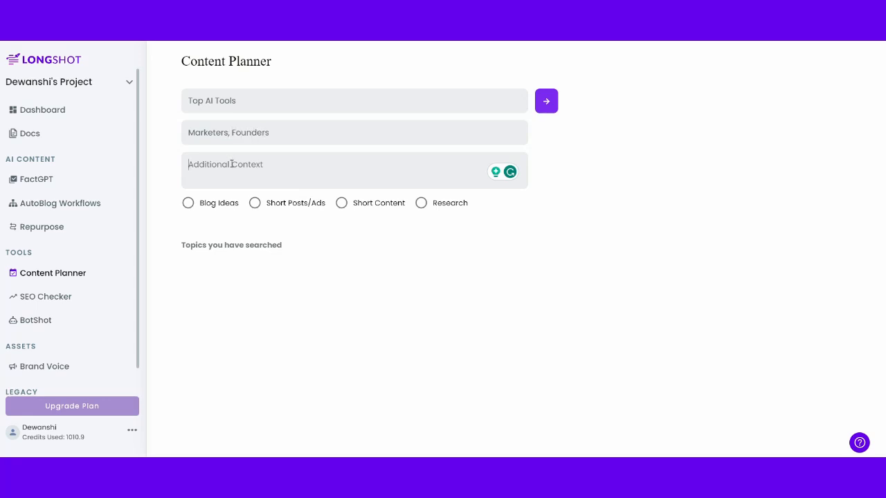
{"action": "type", "text": "Be specific about AI tools for founders and marketers"}
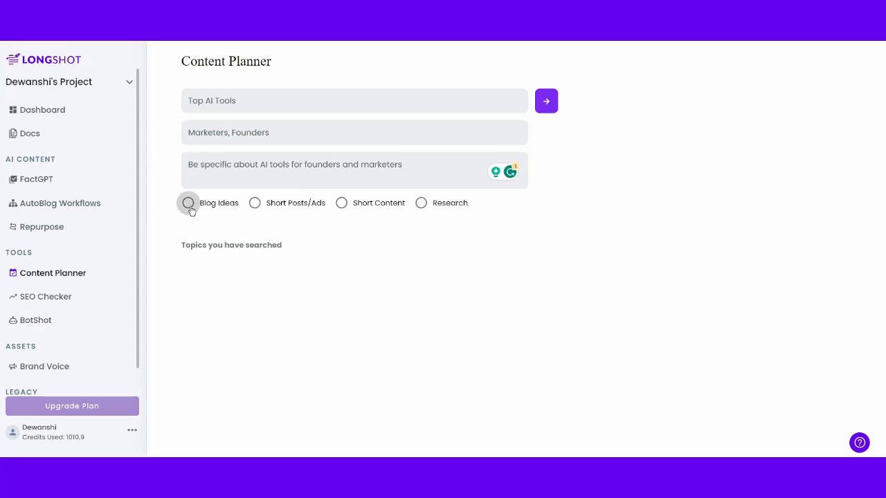
Cycle through the content types, settle on Blog Ideas and start generating ideas for the topic
{"action": "left_click", "coordinate": [255, 203]}
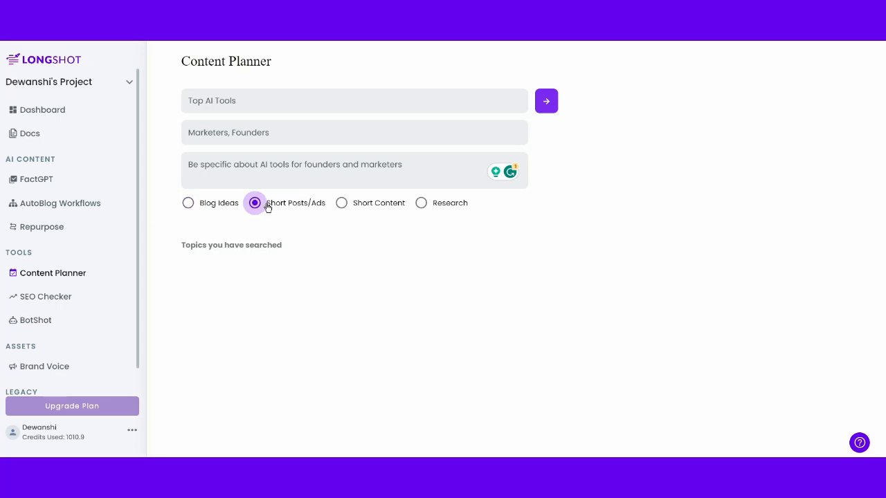
{"action": "left_click", "coordinate": [341, 202]}
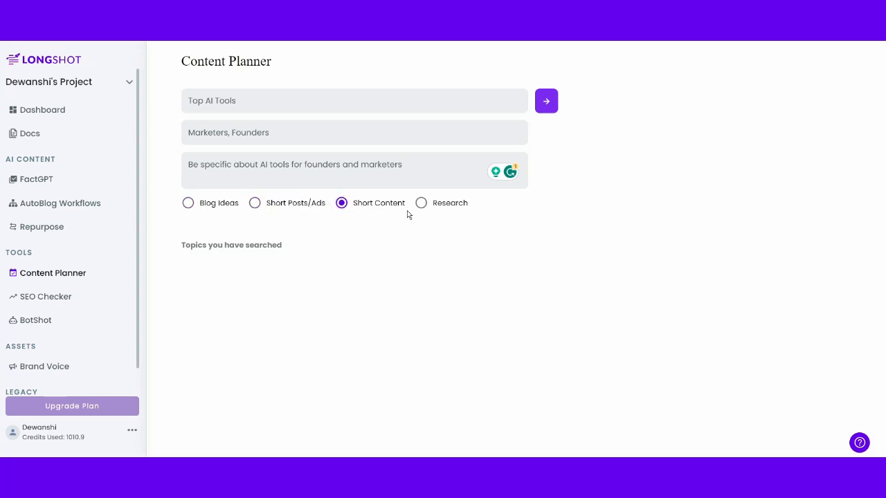
{"action": "left_click", "coordinate": [421, 202]}
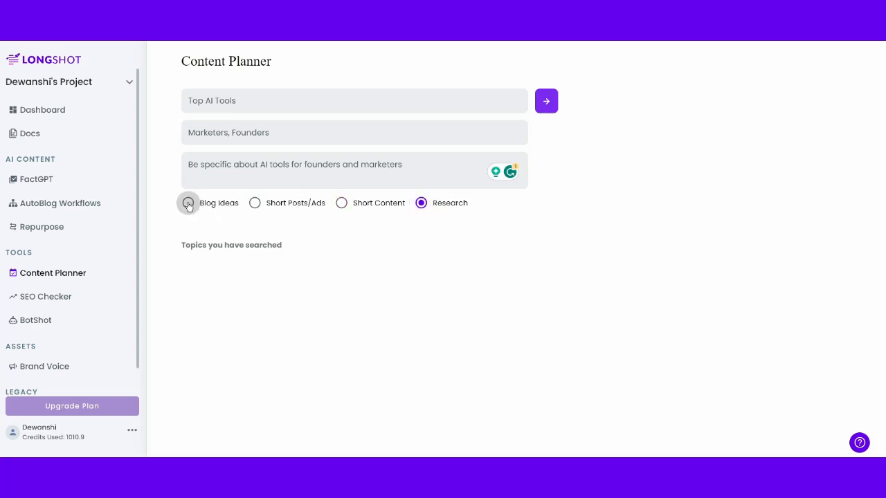
{"action": "left_click", "coordinate": [189, 202]}
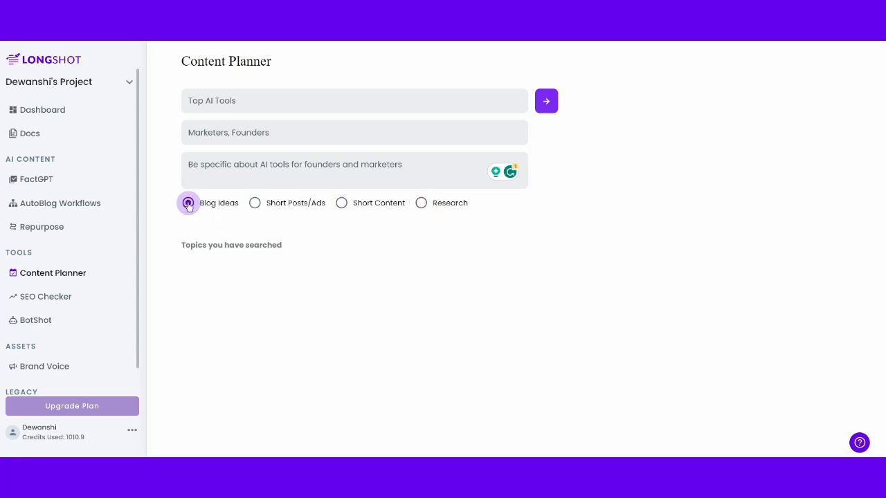
{"action": "left_click", "coordinate": [188, 202]}
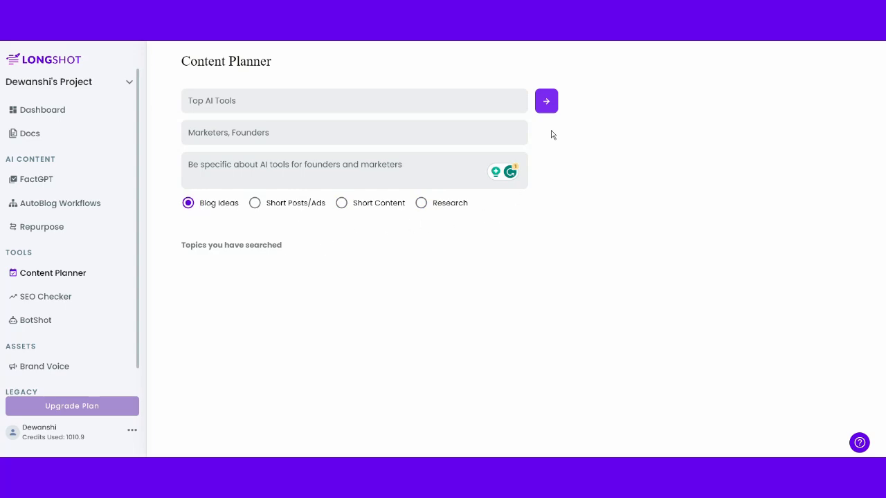
{"action": "left_click", "coordinate": [545, 101]}
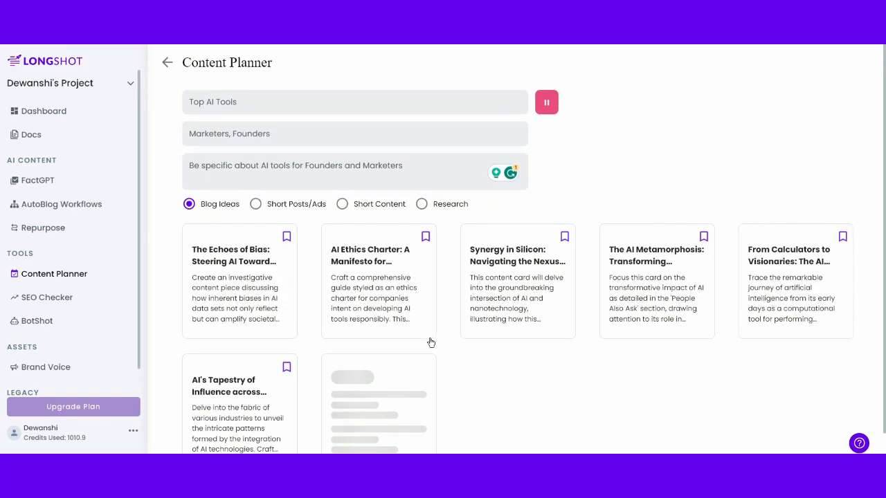
{"action": "mouse_move", "coordinate": [545, 103]}
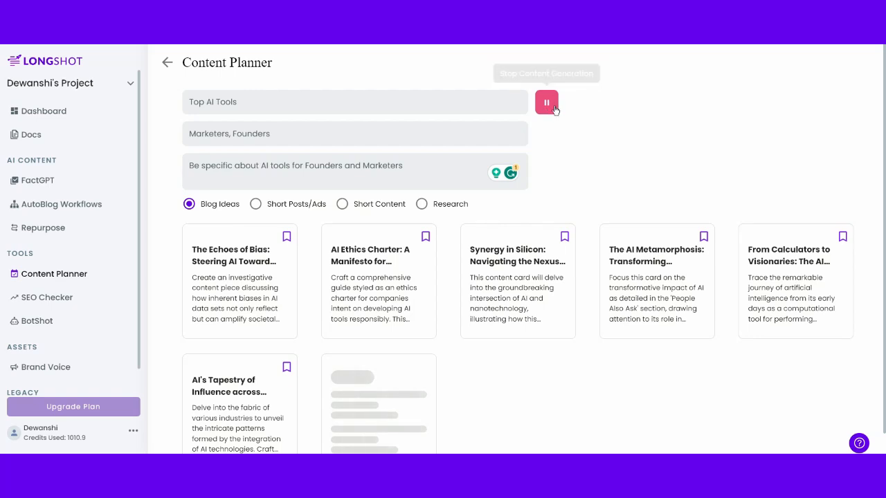
Stop generation at six cards and bookmark The Echoes of Bias and AI's Tapestry of Influence
{"action": "left_click", "coordinate": [546, 103]}
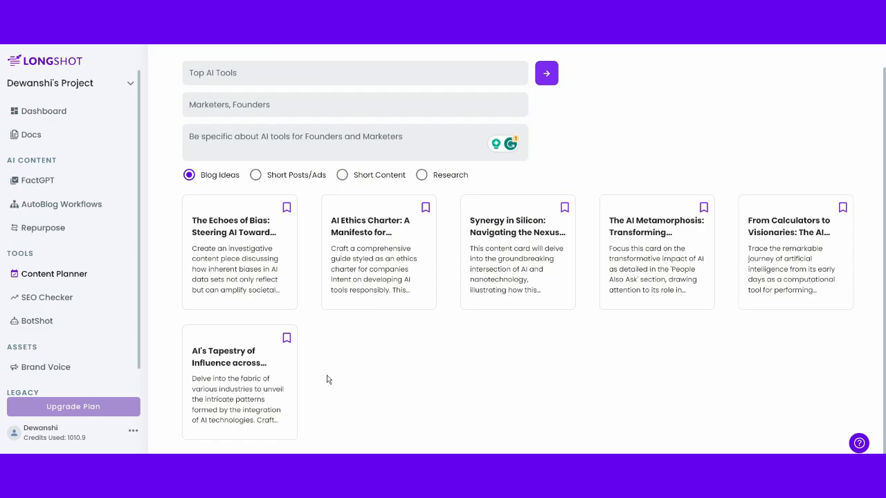
{"action": "mouse_move", "coordinate": [285, 209]}
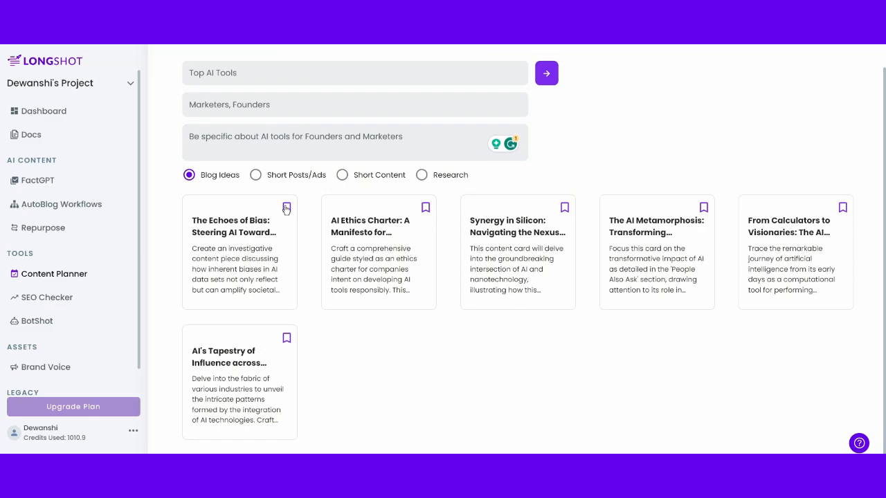
{"action": "left_click", "coordinate": [287, 207]}
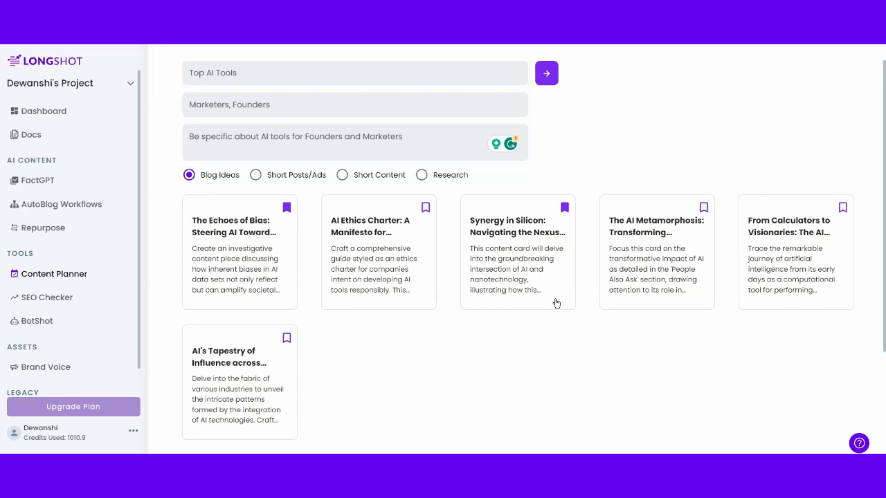
{"action": "left_click", "coordinate": [286, 338]}
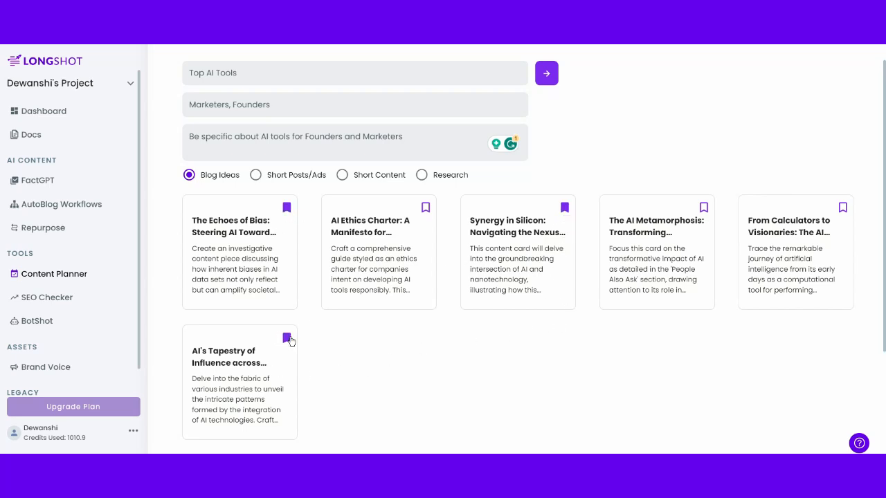
{"action": "left_click", "coordinate": [285, 337]}
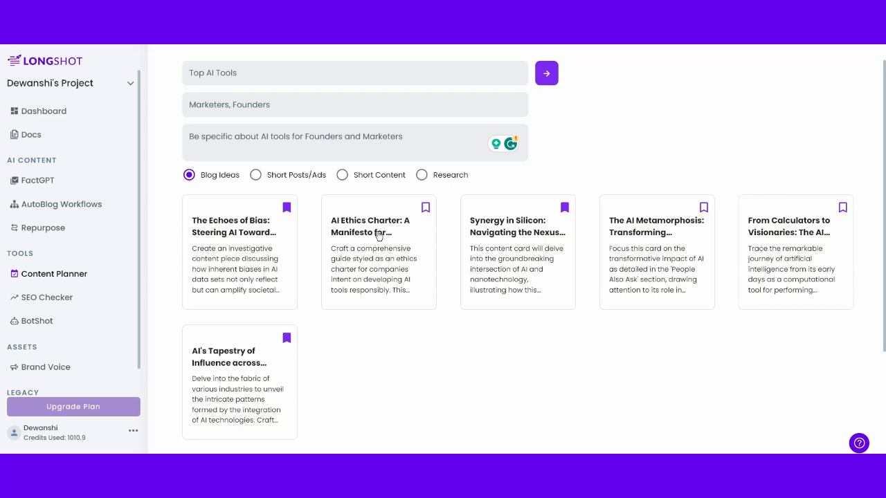
Expand the AI Ethics Charter card, set its workflow to How-To Guide and use the content plan
{"action": "left_click", "coordinate": [379, 232]}
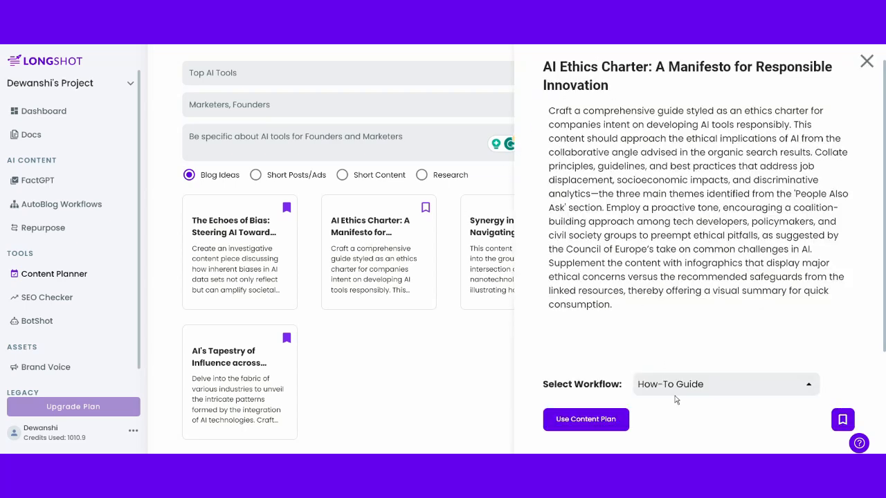
{"action": "left_click", "coordinate": [725, 385]}
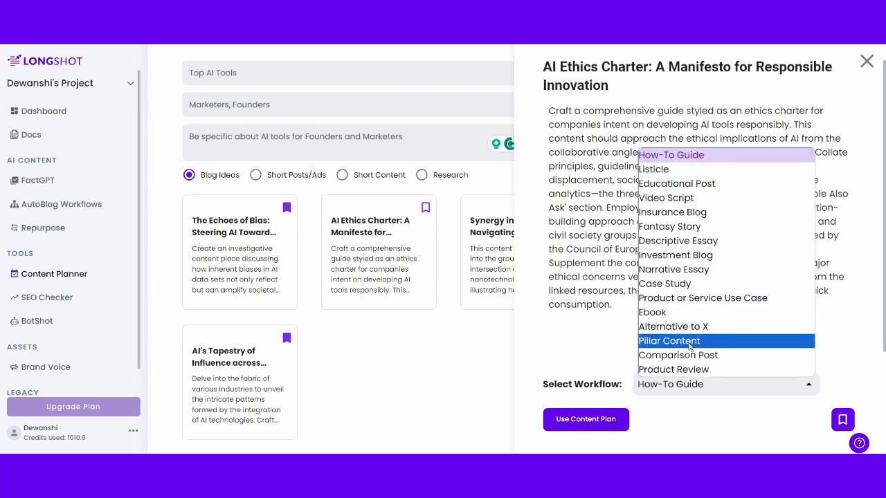
{"action": "mouse_move", "coordinate": [676, 182]}
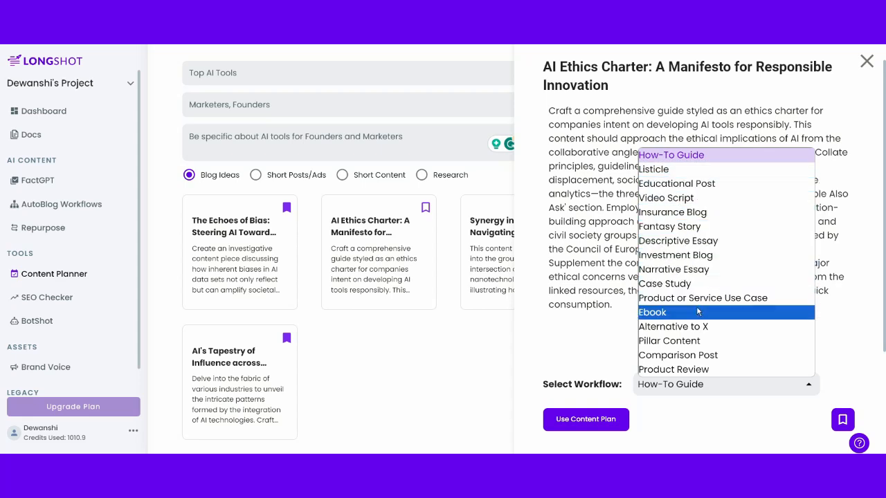
{"action": "mouse_move", "coordinate": [665, 198]}
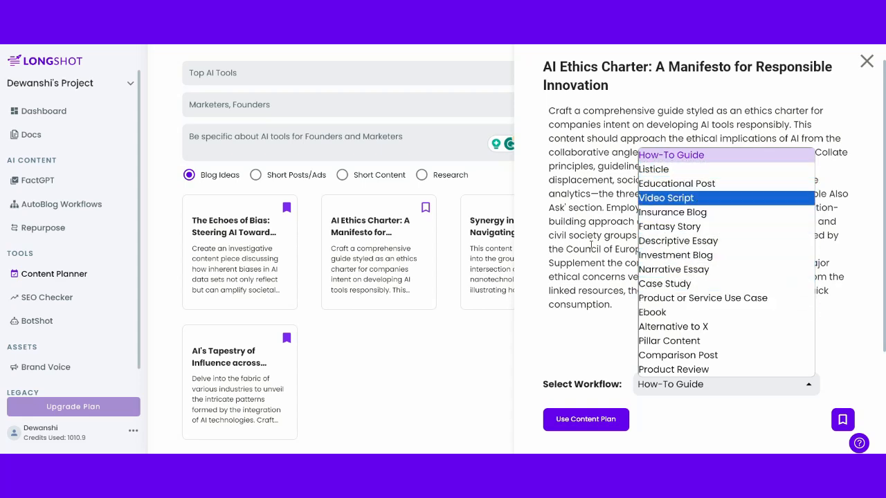
{"action": "left_click", "coordinate": [670, 155]}
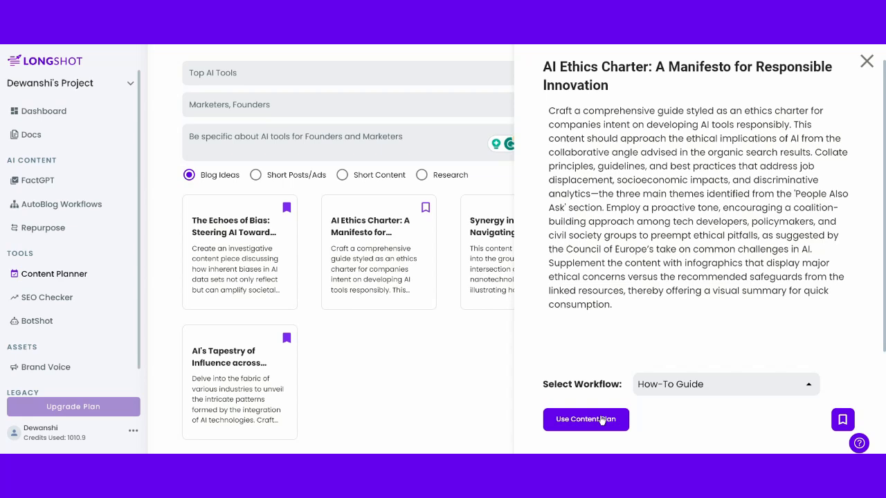
{"action": "mouse_move", "coordinate": [586, 419]}
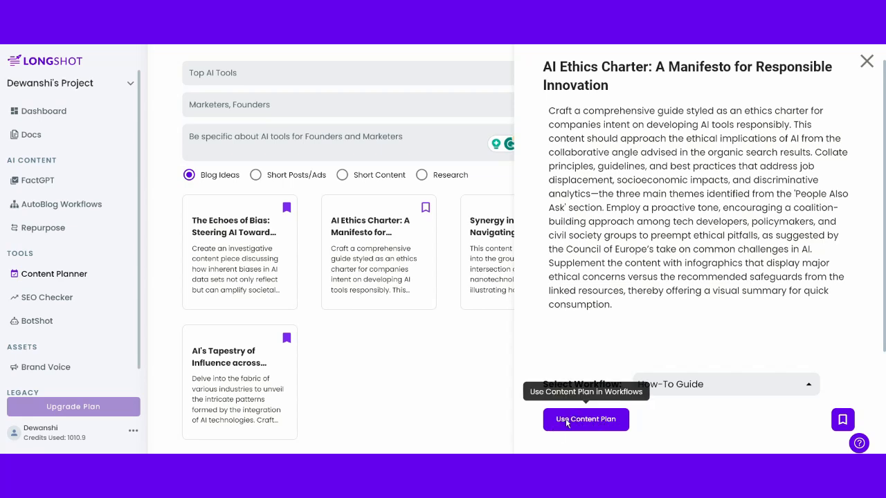
{"action": "left_click", "coordinate": [585, 420]}
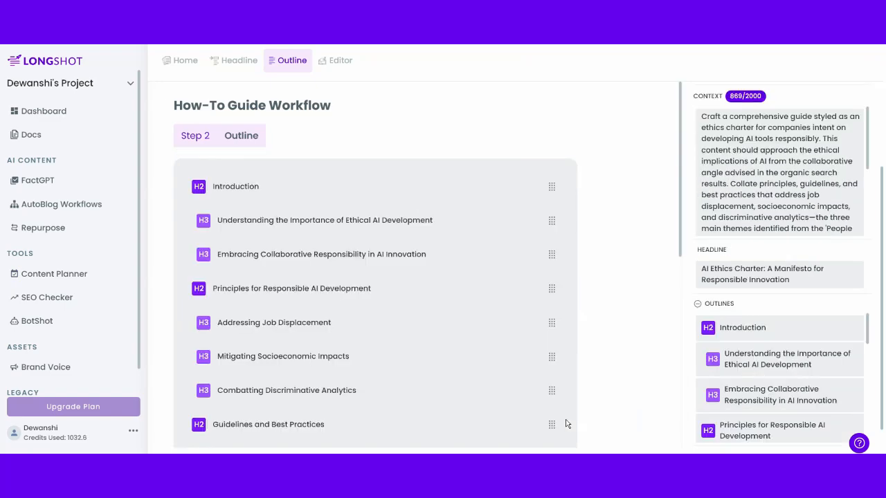
{"action": "mouse_move", "coordinate": [468, 406]}
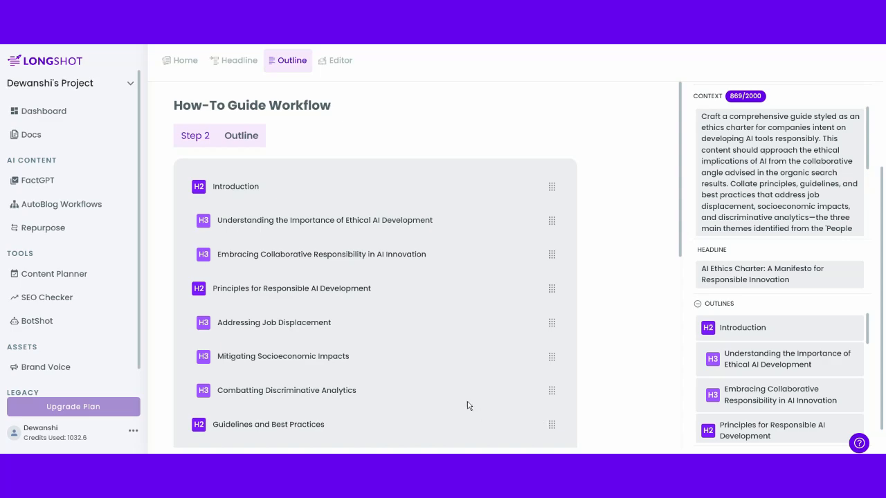
Scroll through the generated H2/H3 outline from Introduction down to Conclusion and Generate Blog
{"action": "scroll", "scroll_direction": "down", "scroll_amount": 3}
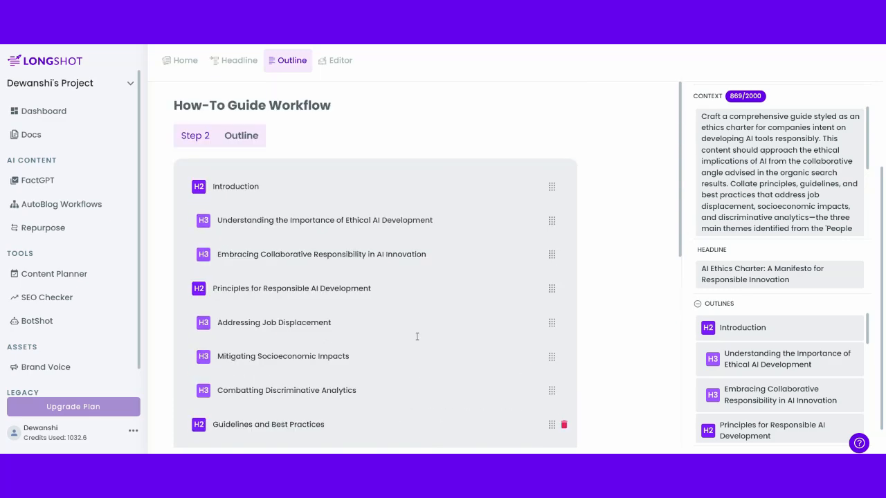
{"action": "scroll", "scroll_direction": "down", "scroll_amount": 3}
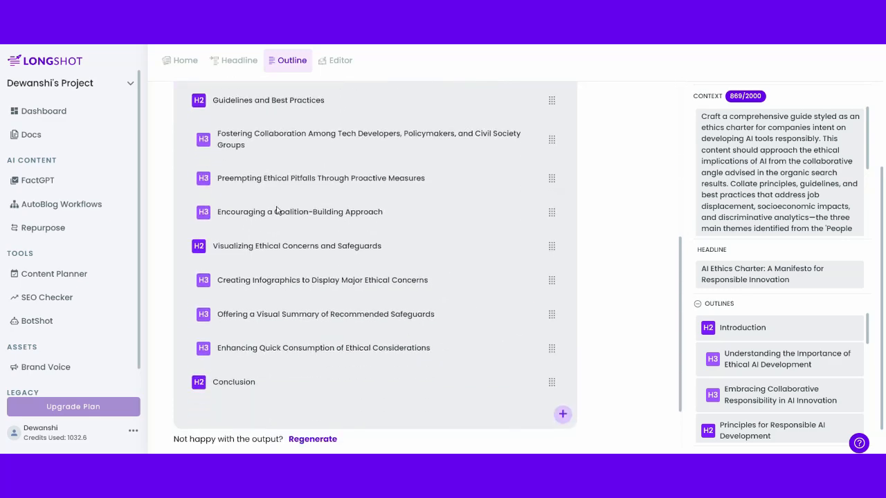
{"action": "scroll", "scroll_direction": "down", "scroll_amount": 3}
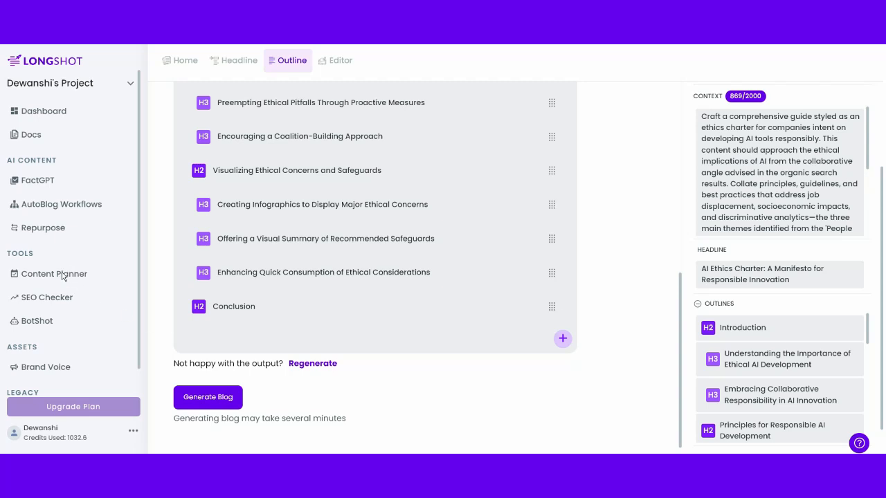
Return to the Content Planner's Top AI Tools topic and preview the saved AI's Tapestry of Influence idea
{"action": "left_click", "coordinate": [54, 274]}
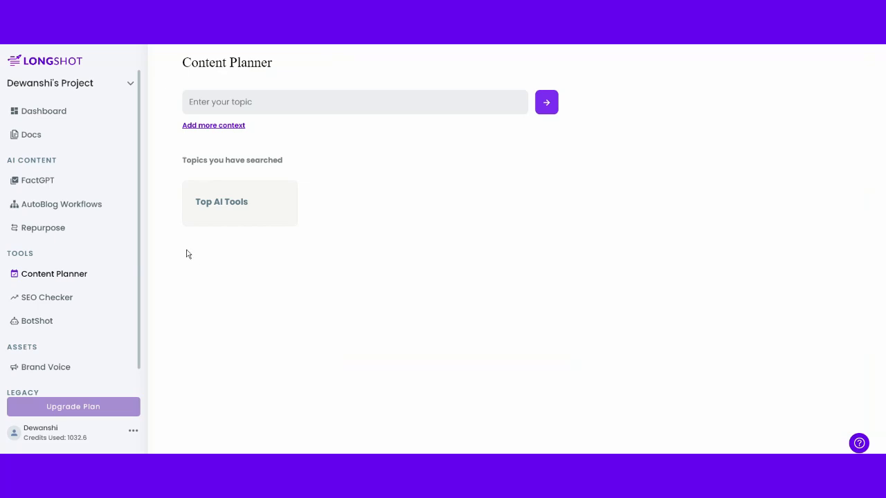
{"action": "mouse_move", "coordinate": [224, 222]}
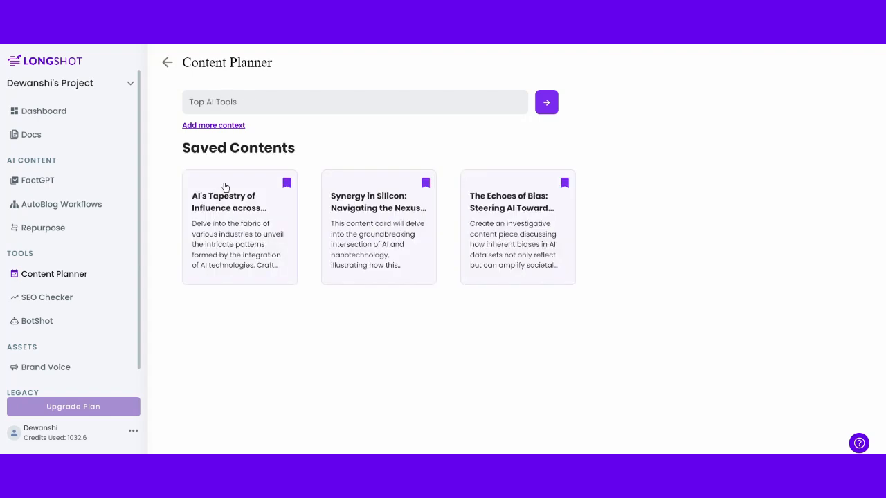
{"action": "mouse_move", "coordinate": [515, 247]}
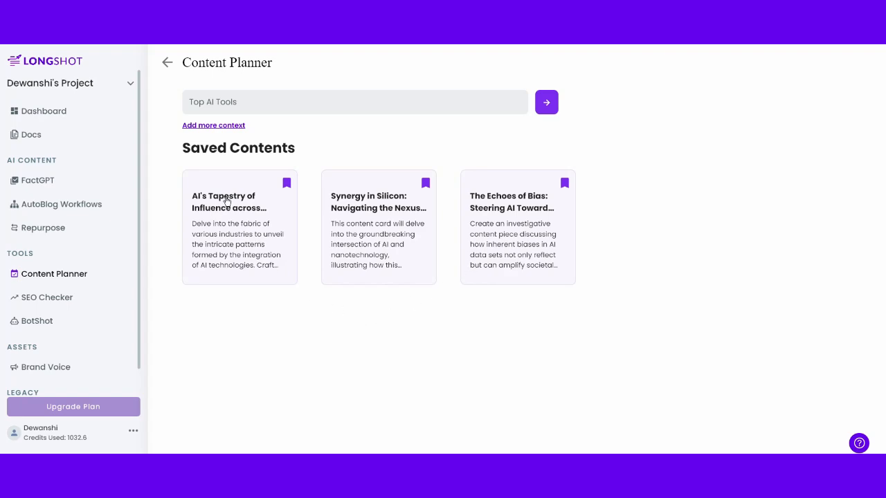
{"action": "left_click", "coordinate": [239, 202]}
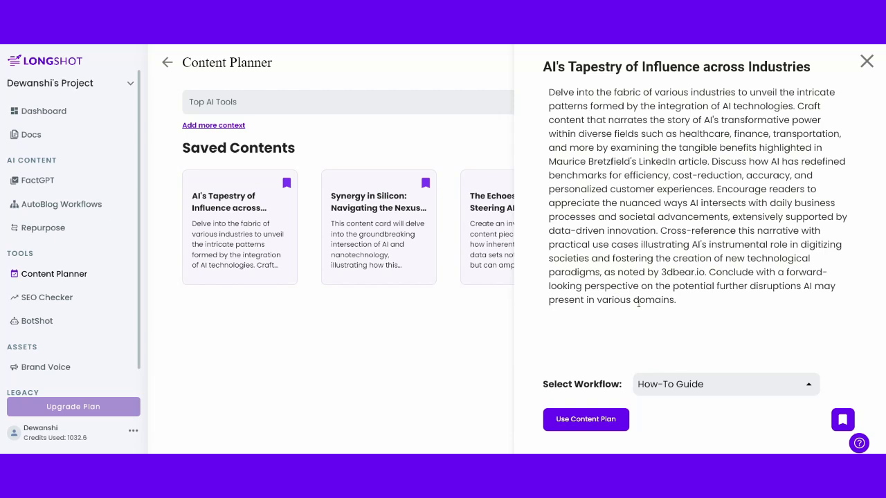
{"action": "left_click", "coordinate": [867, 60]}
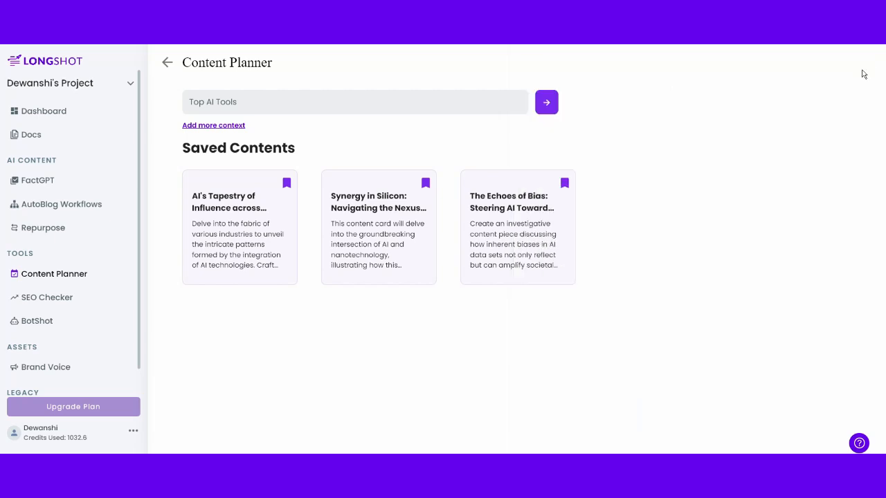